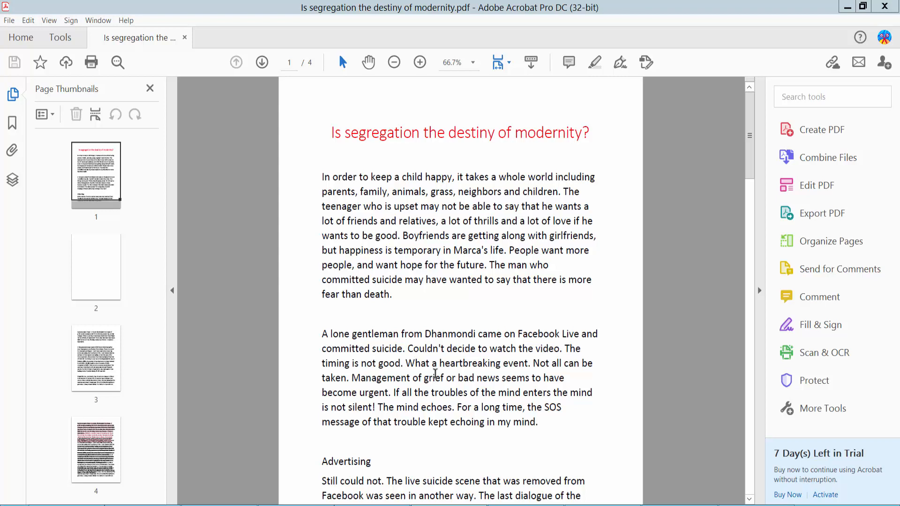
mouse_move(480, 28)
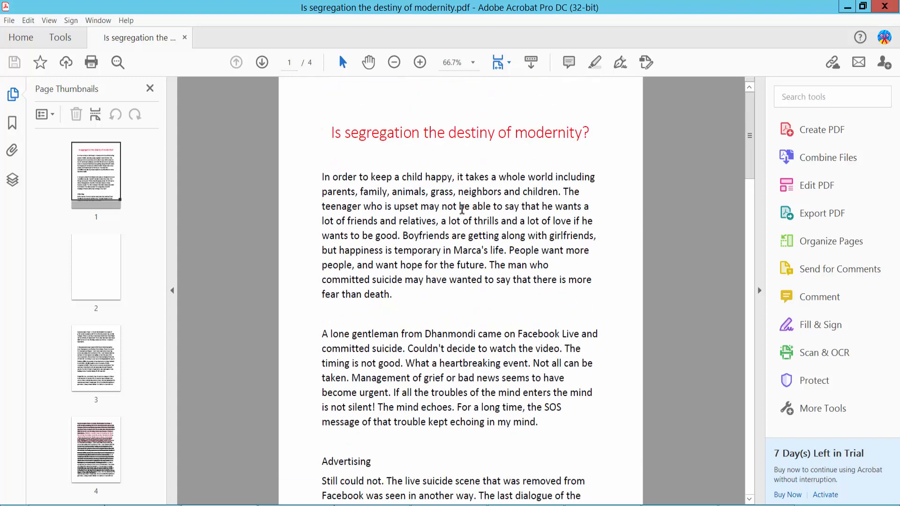
Activate the Edit PDF tool from Tools so the essay's text becomes editable
click(60, 38)
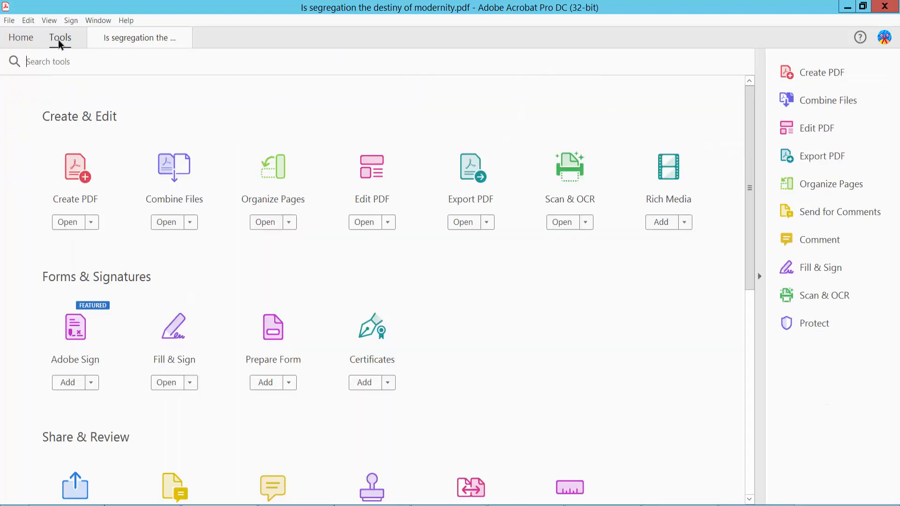
mouse_move(373, 189)
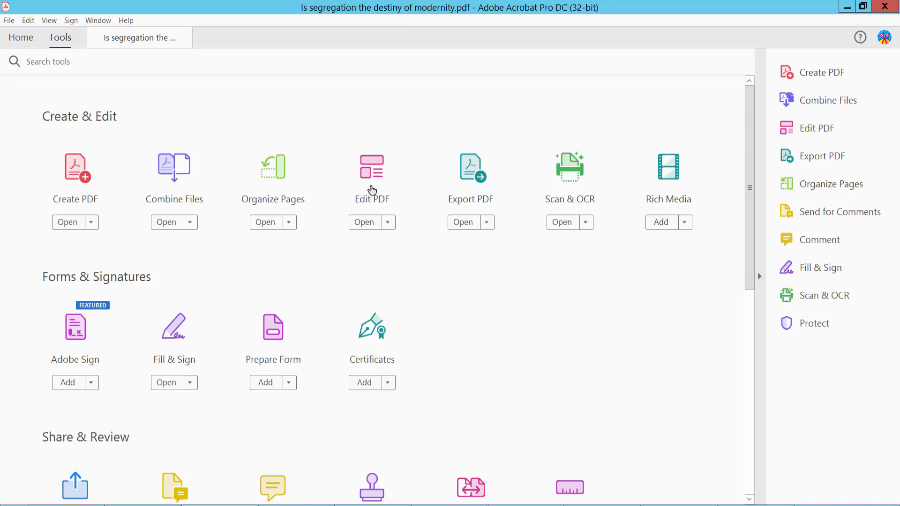
click(364, 222)
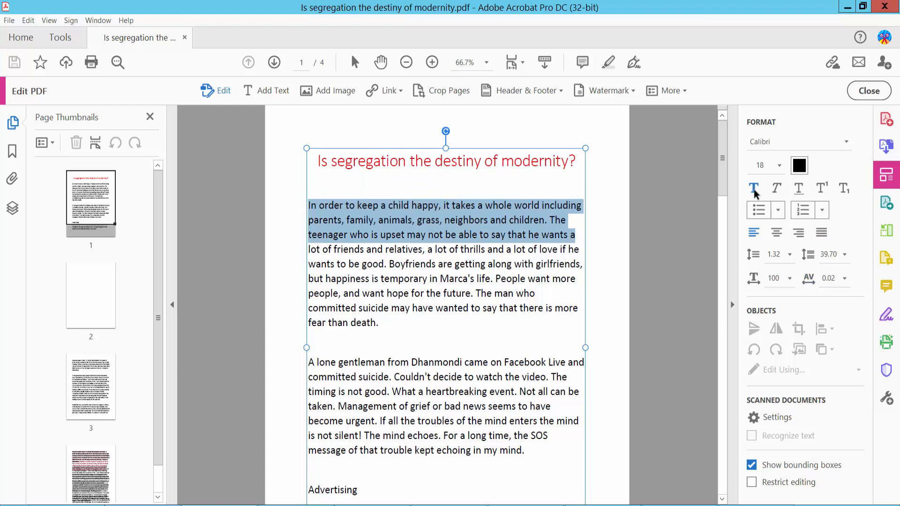
Bold the first paragraph's opening sentences, italicize the second paragraph, and move down to page 3
click(753, 187)
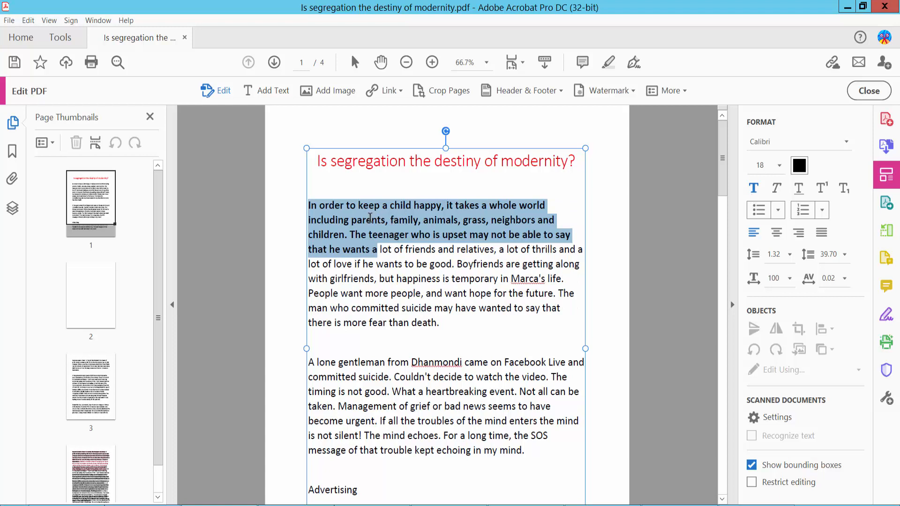
scroll(down, 3)
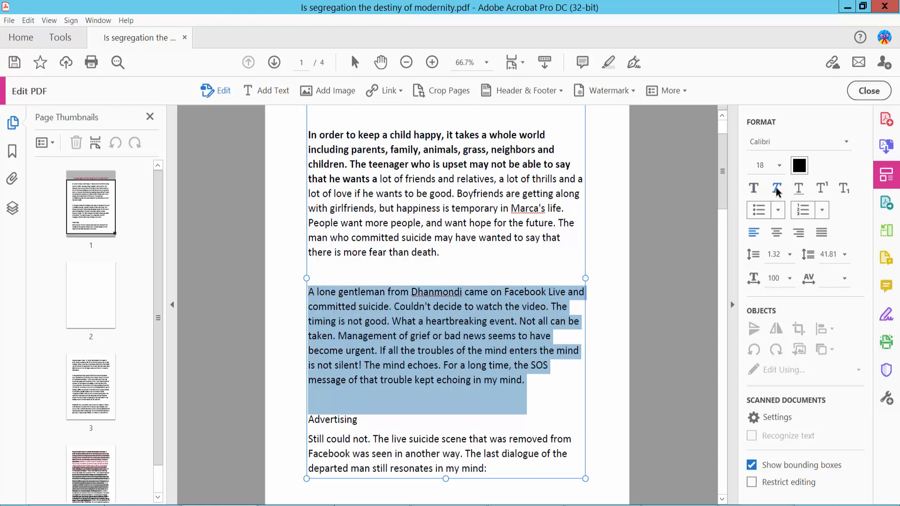
click(776, 188)
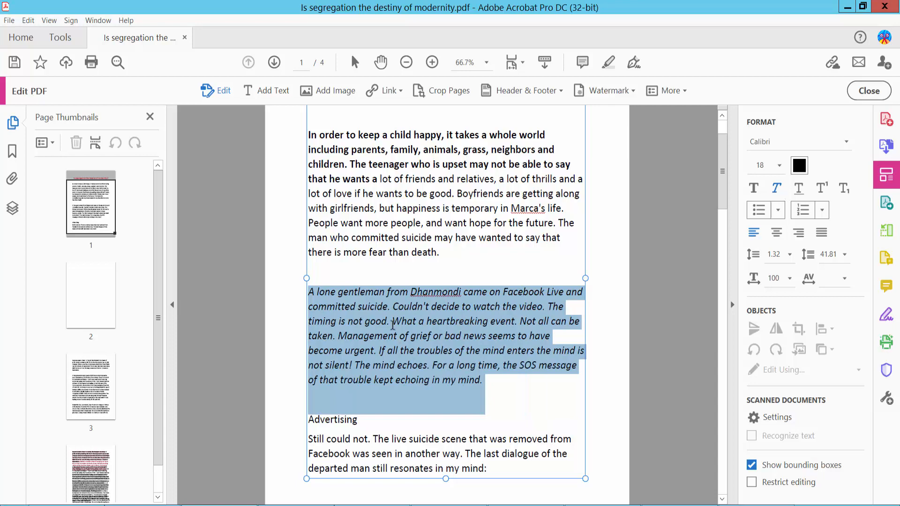
scroll(down, 3)
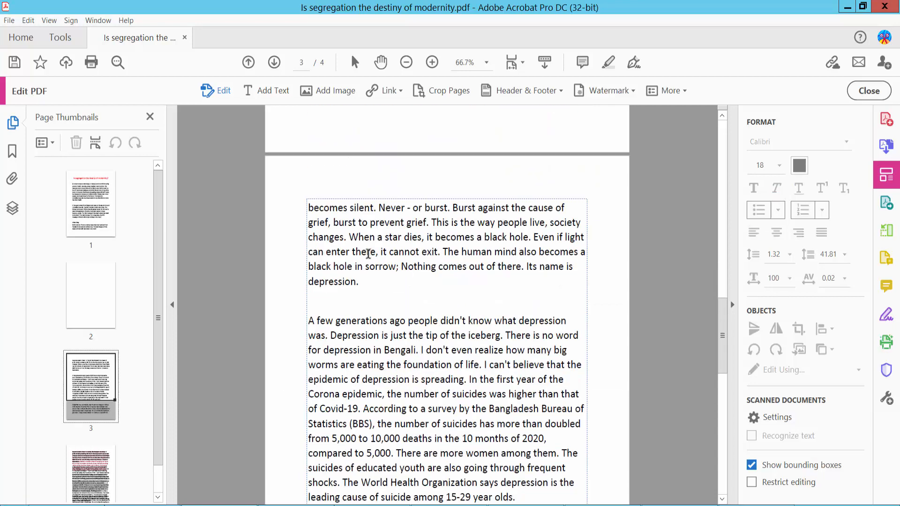
Bold page 3's opening paragraph and italicize the paragraph that follows it
click(367, 254)
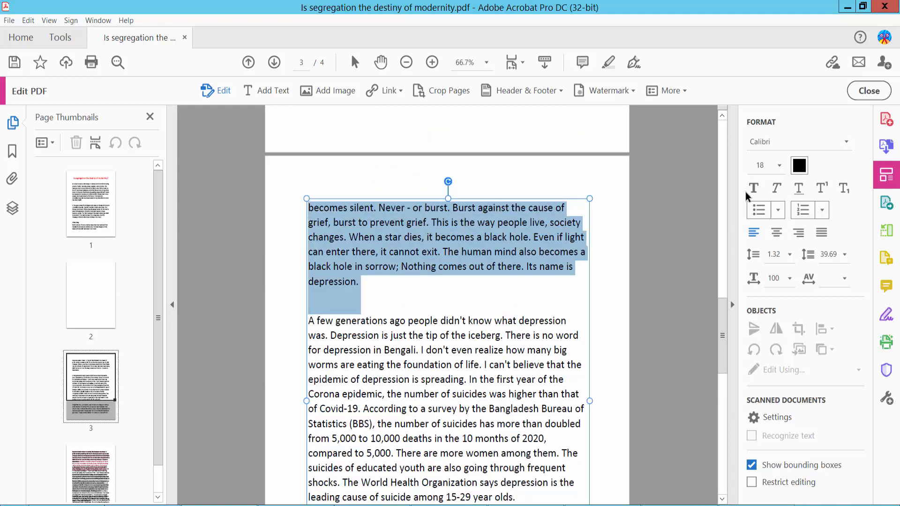
click(754, 188)
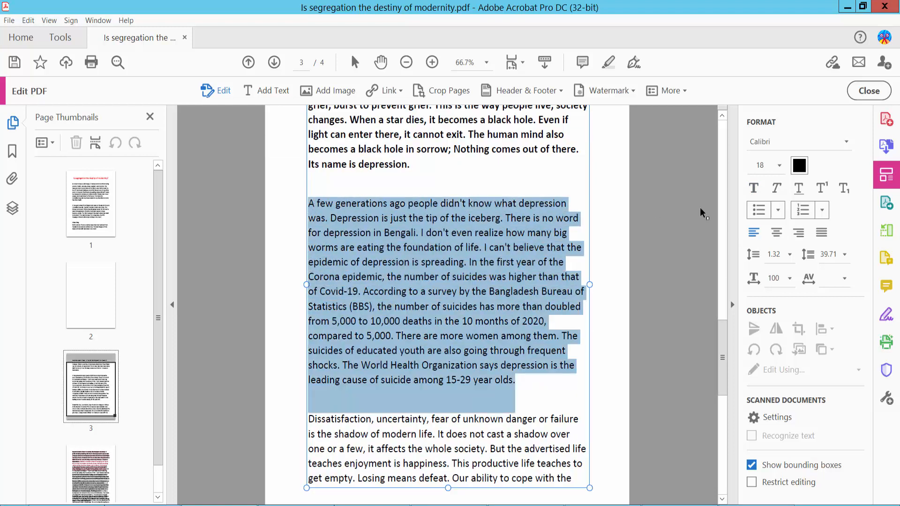
click(776, 187)
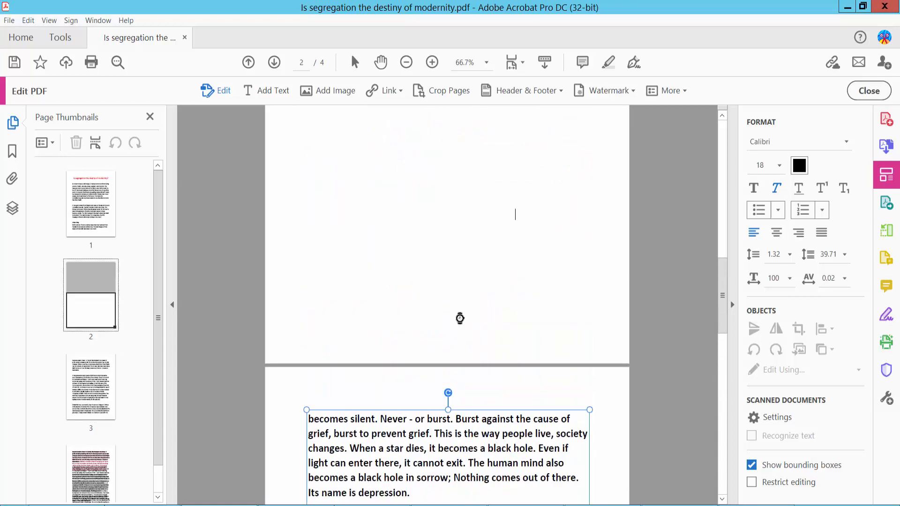
Save the essay via File and jump back to page 1 to review the formatting
click(9, 19)
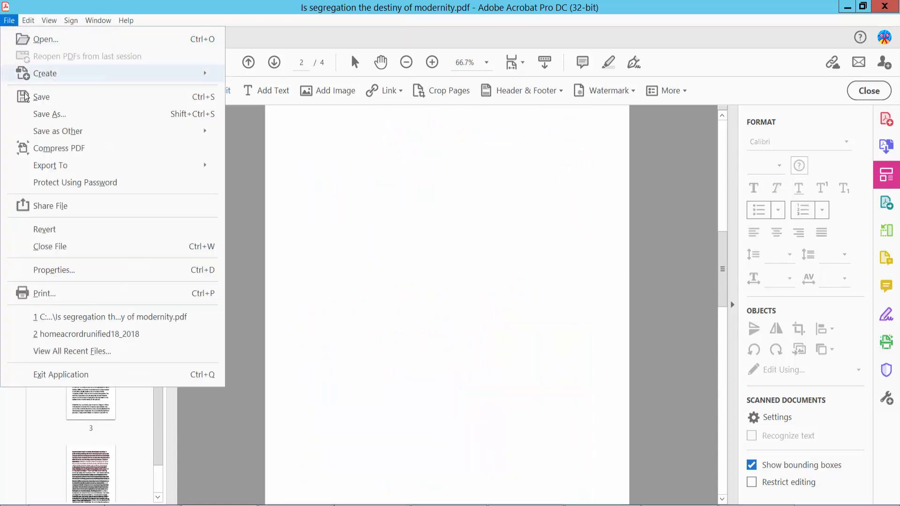
mouse_move(49, 113)
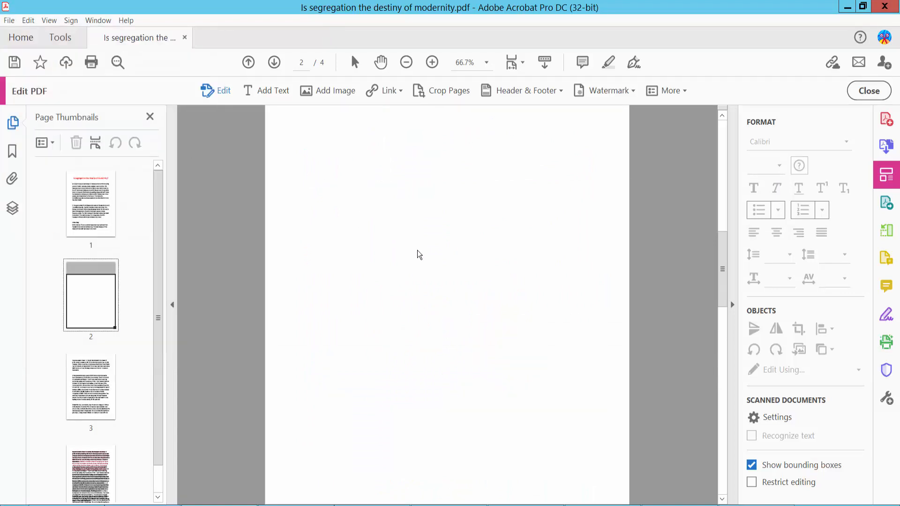
click(248, 62)
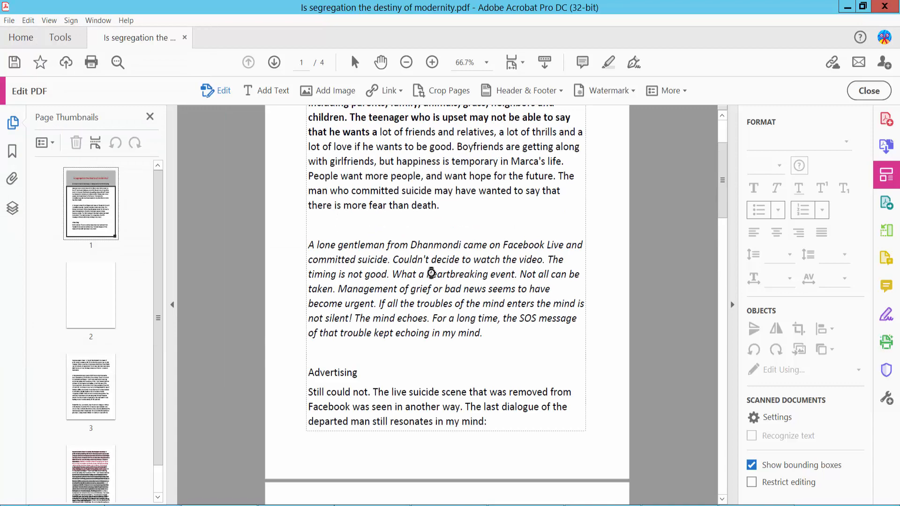